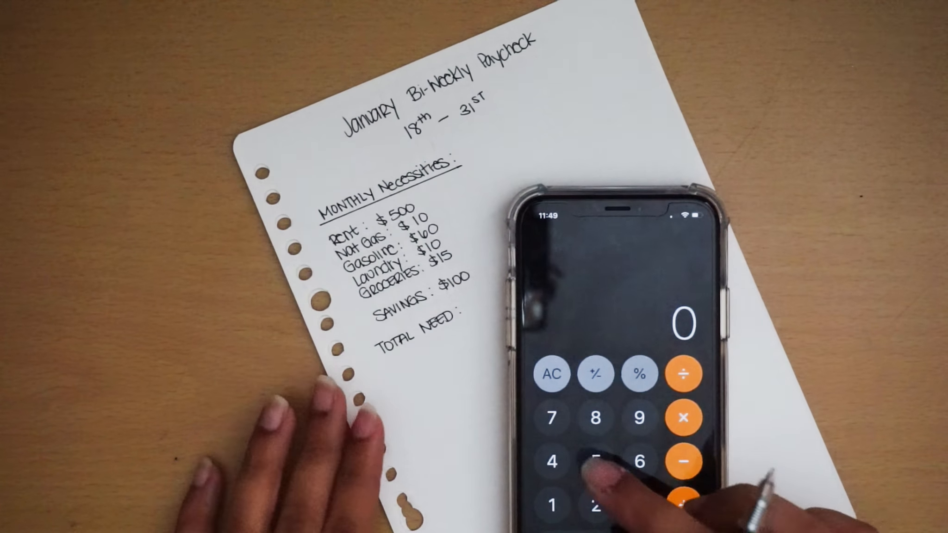
click(551, 505)
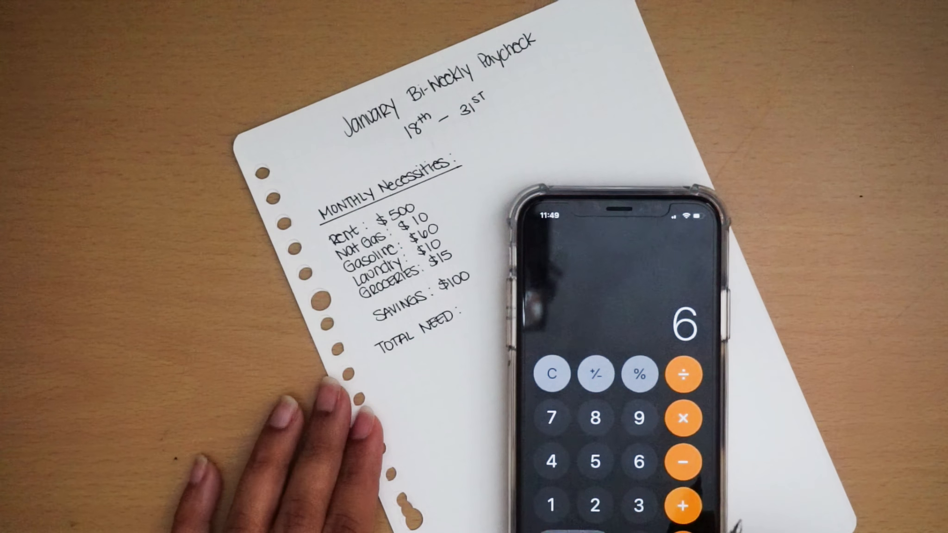
click(682, 505)
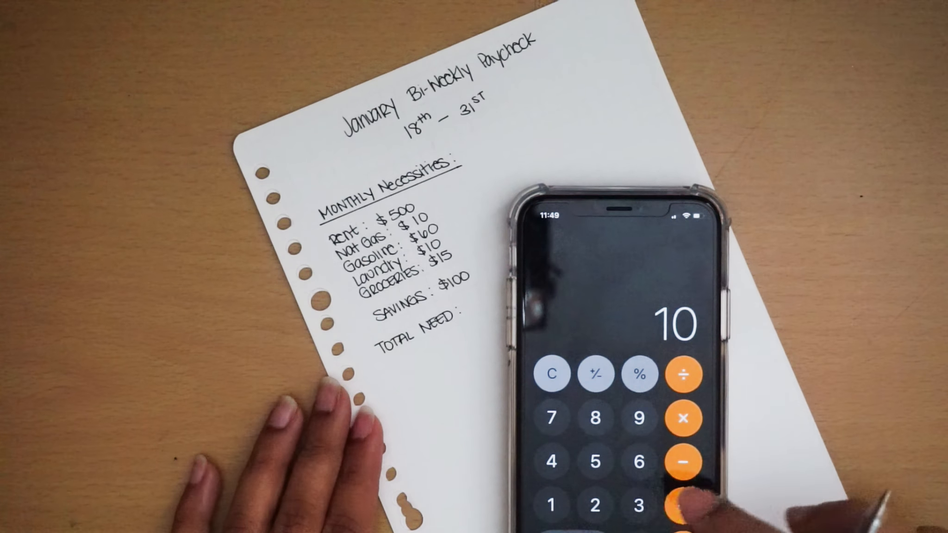
click(596, 463)
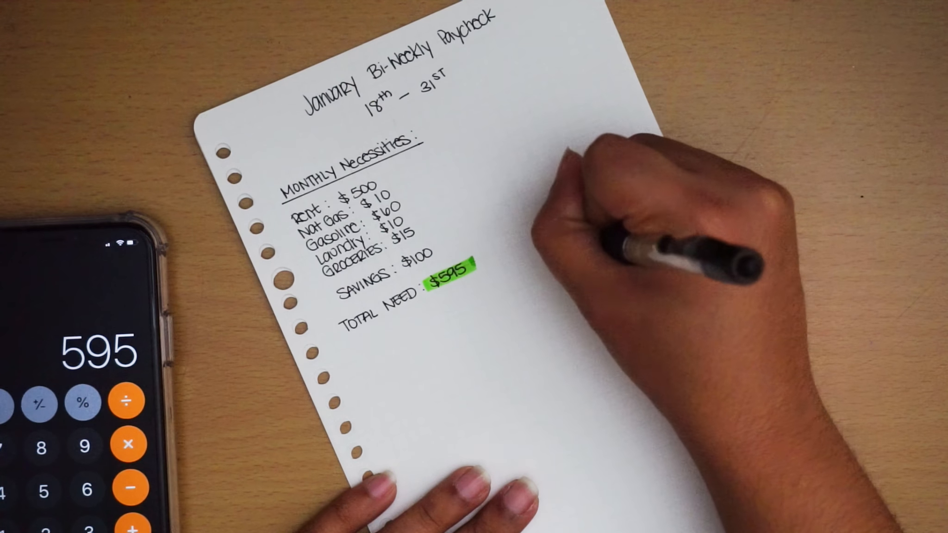
text(Bills)
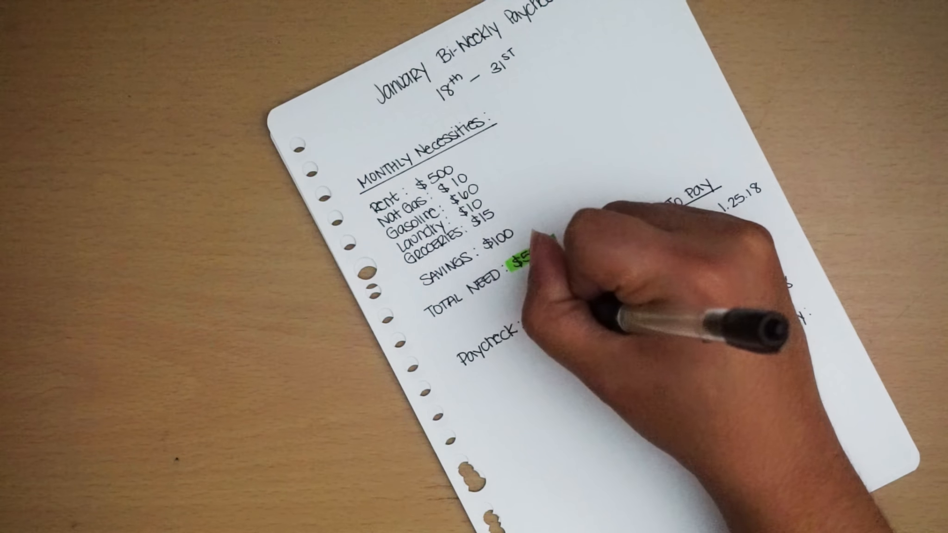
text($595)
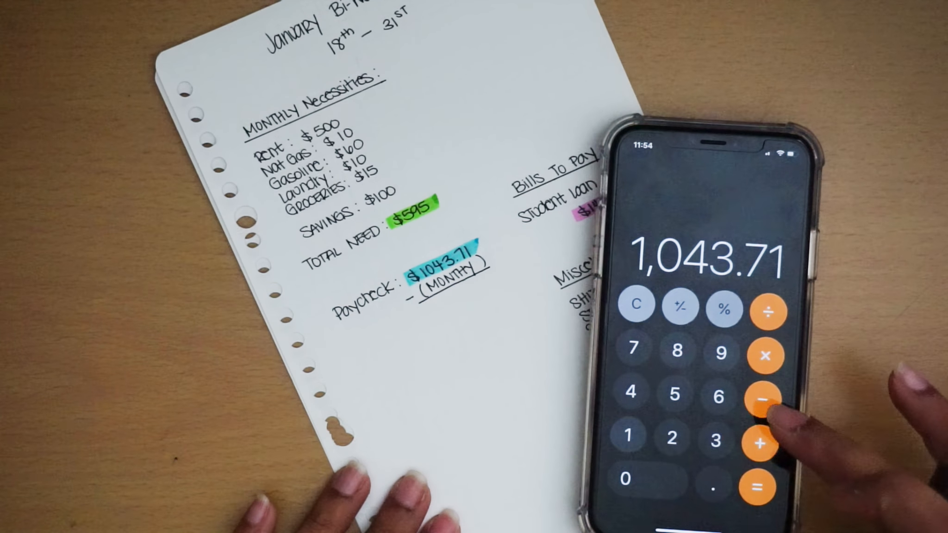
click(763, 399)
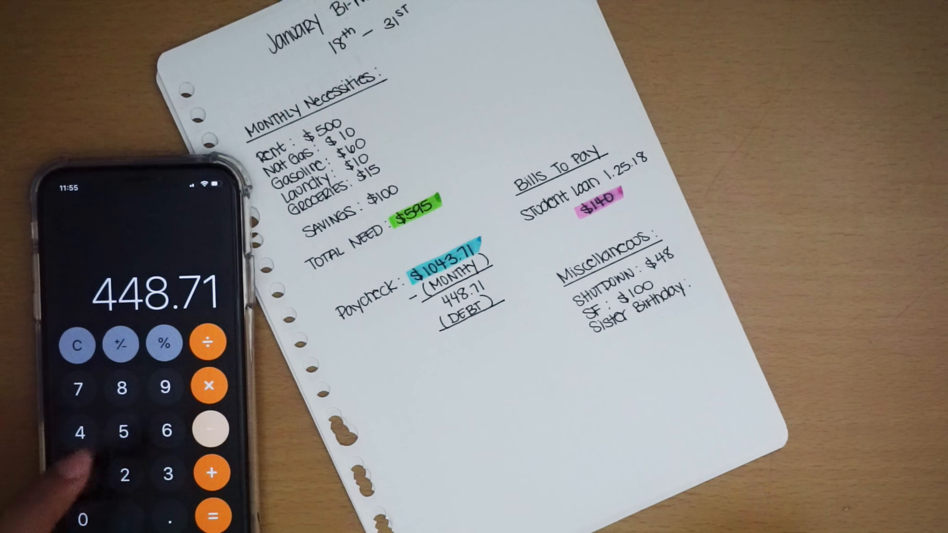
click(211, 427)
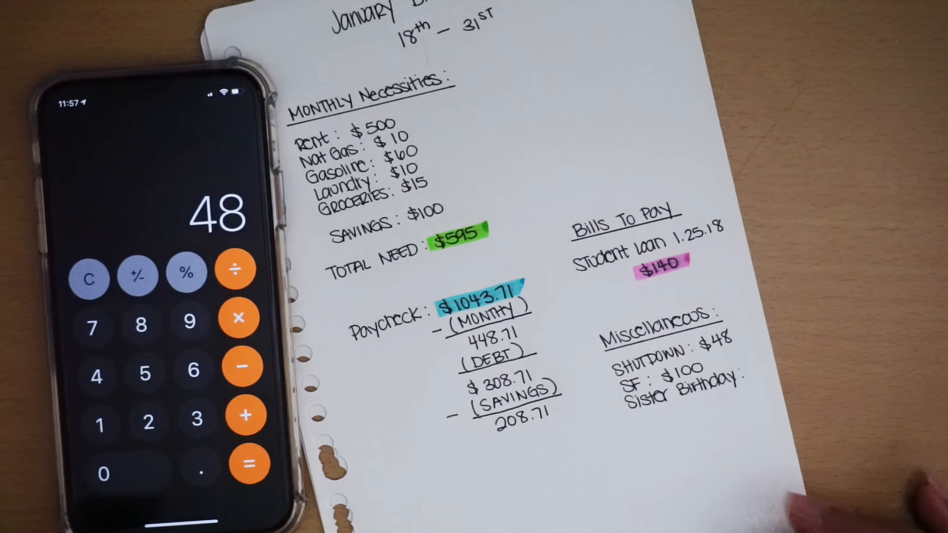
click(245, 367)
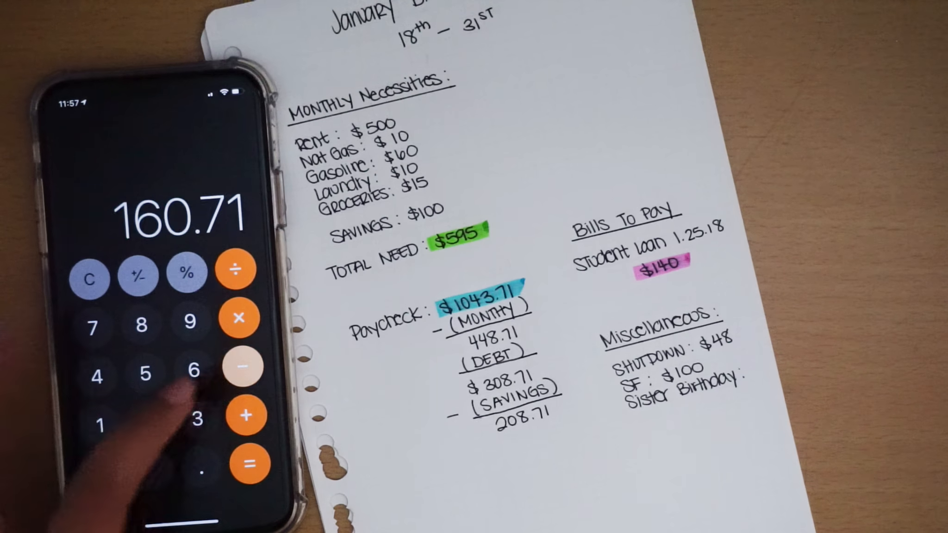